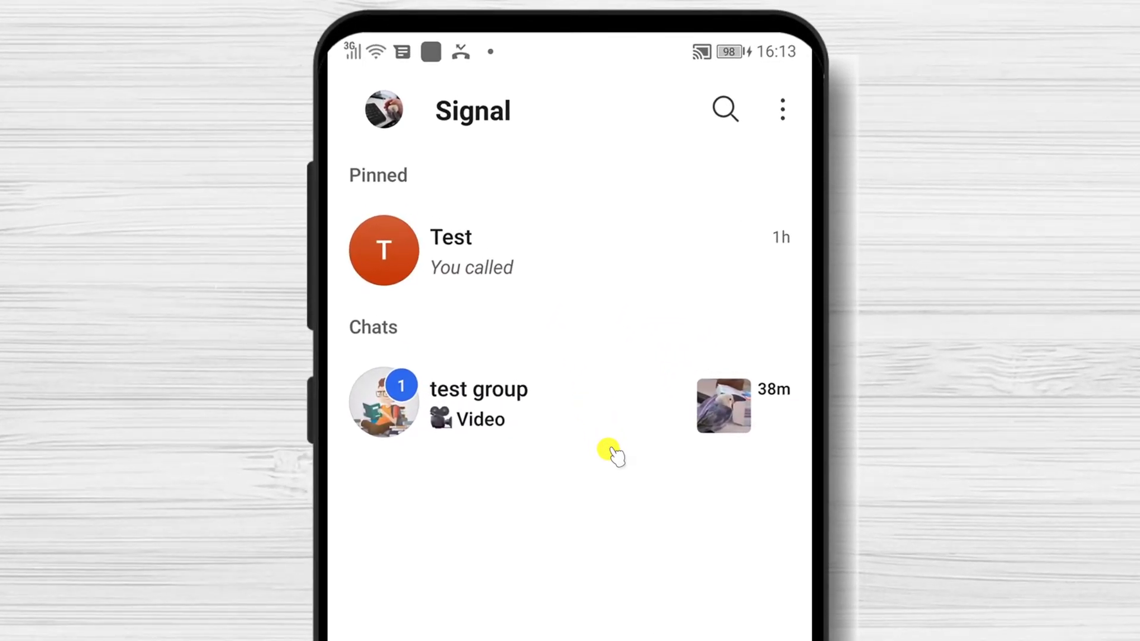
Reach the 'test group' settings from the chat's three-dot menu via Group settings
{"action": "left_click", "coordinate": [479, 389]}
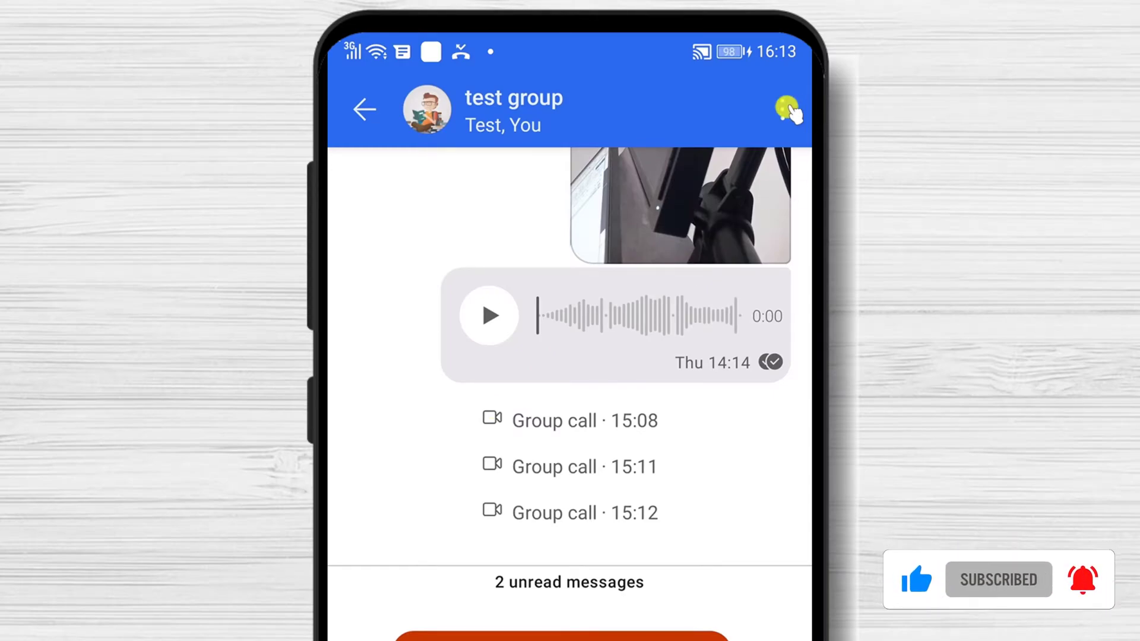
{"action": "left_click", "coordinate": [789, 110]}
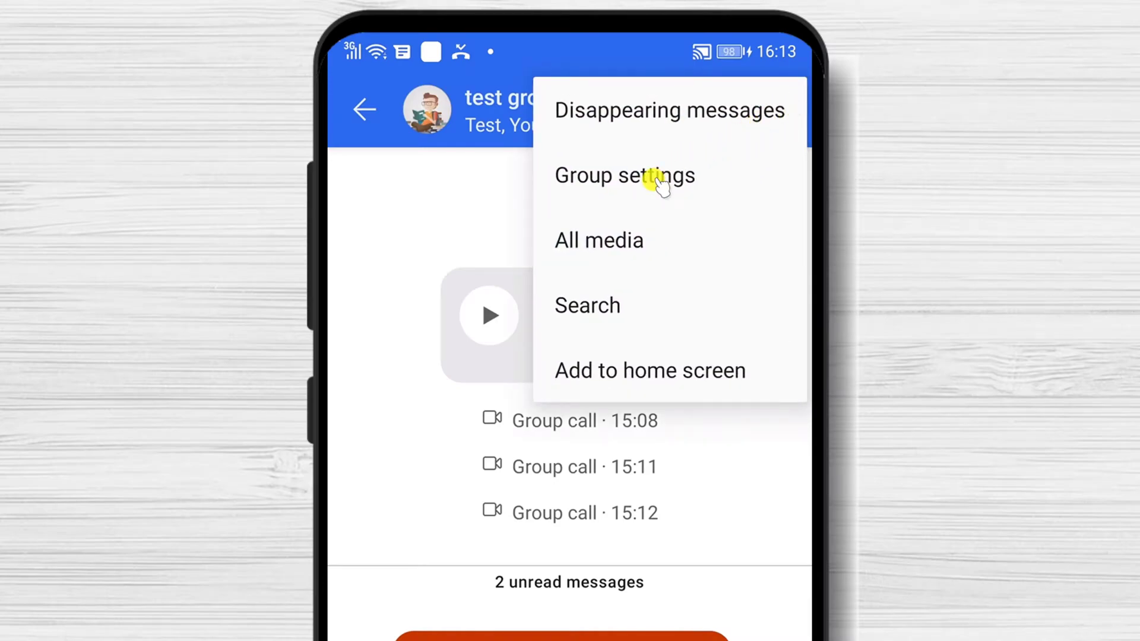
{"action": "left_click", "coordinate": [623, 176]}
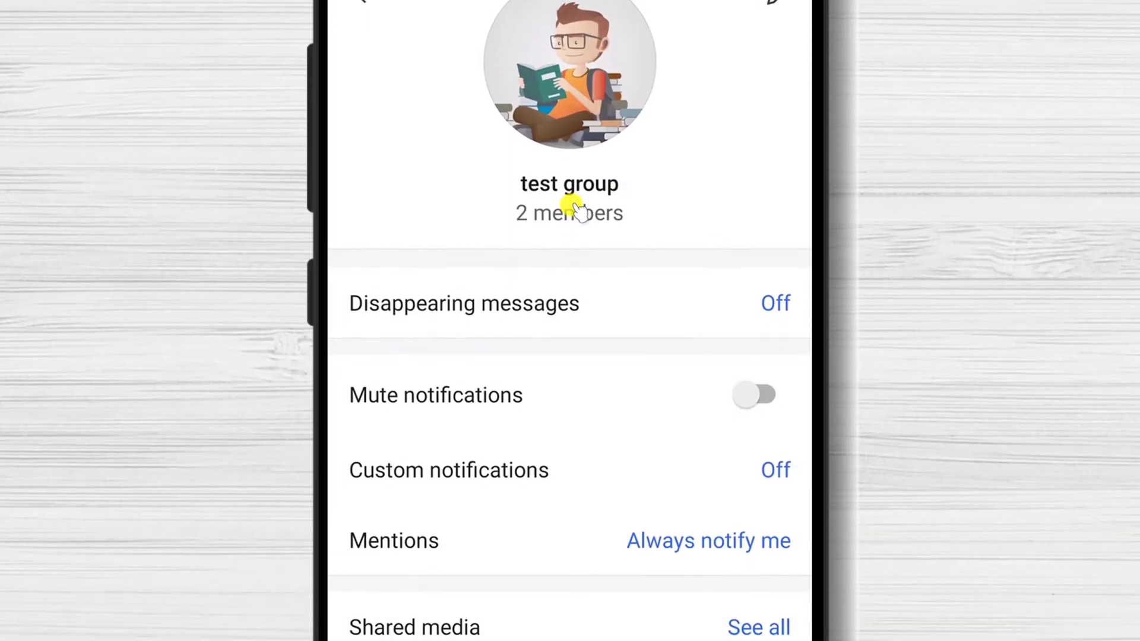
Select member Test in the members list and confirm MAKE GROUP ADMIN
{"action": "scroll", "scroll_direction": "down", "scroll_amount": 3}
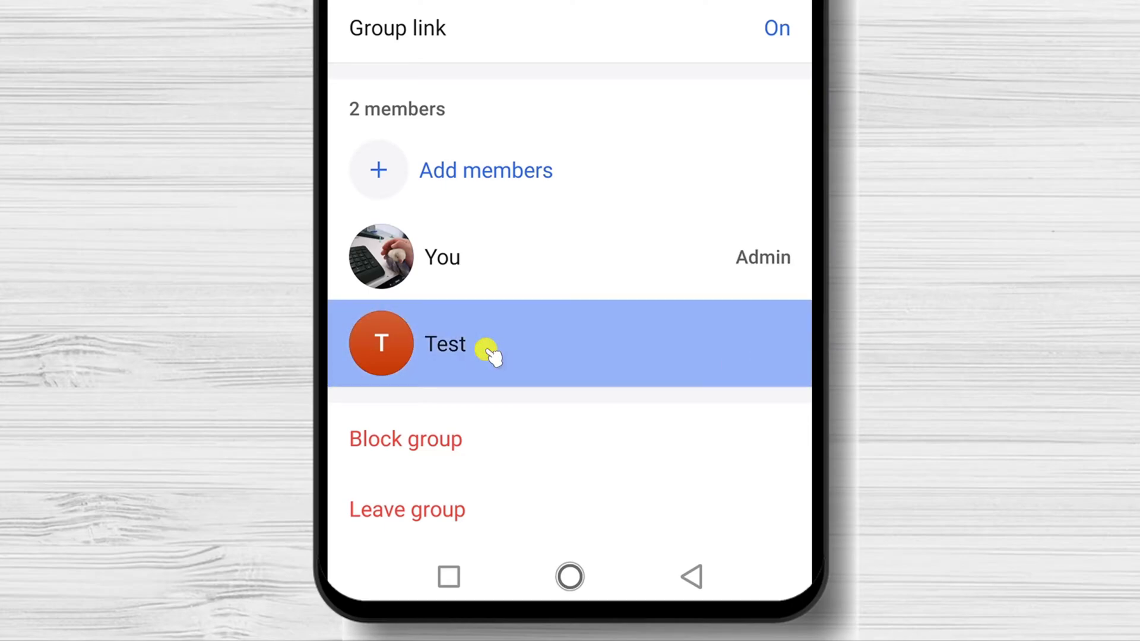
{"action": "left_click", "coordinate": [445, 344]}
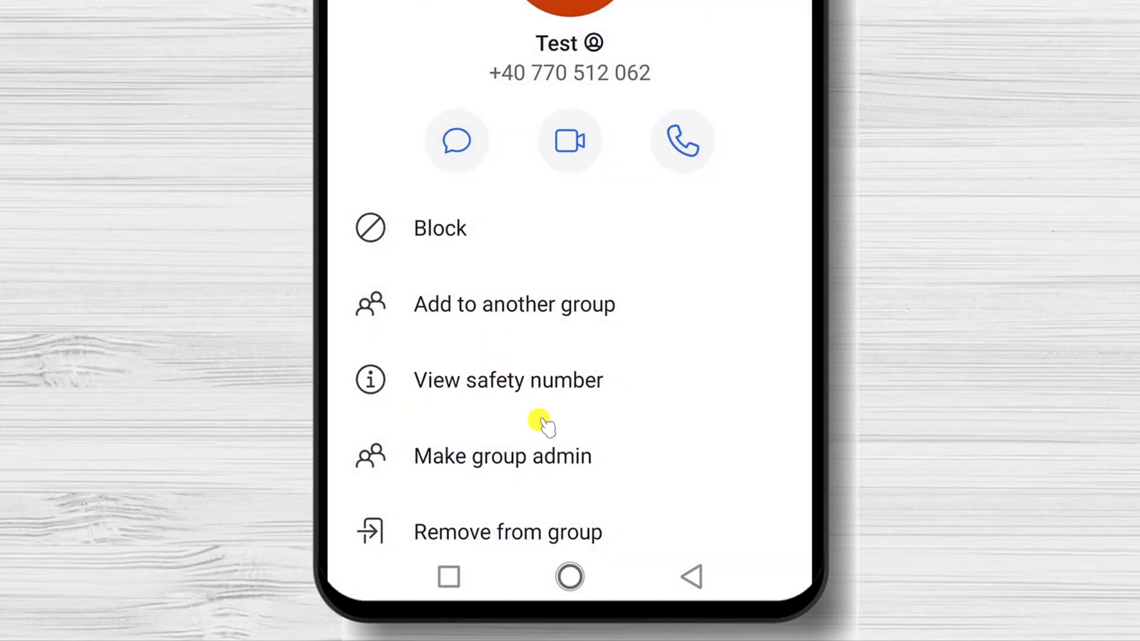
{"action": "left_click", "coordinate": [501, 456]}
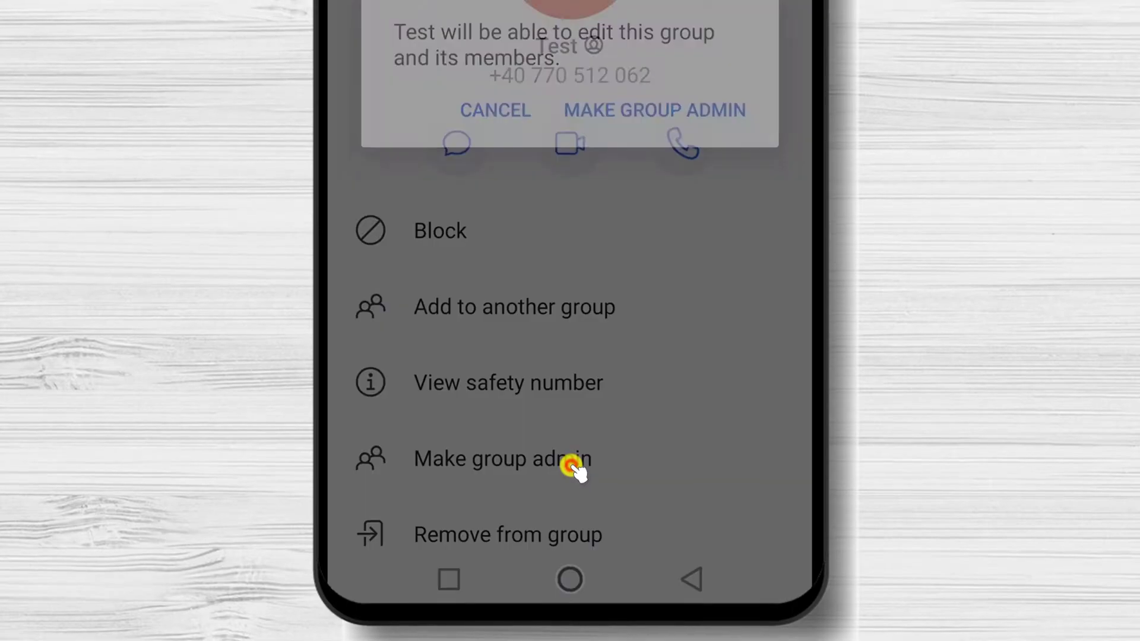
{"action": "left_click", "coordinate": [500, 459]}
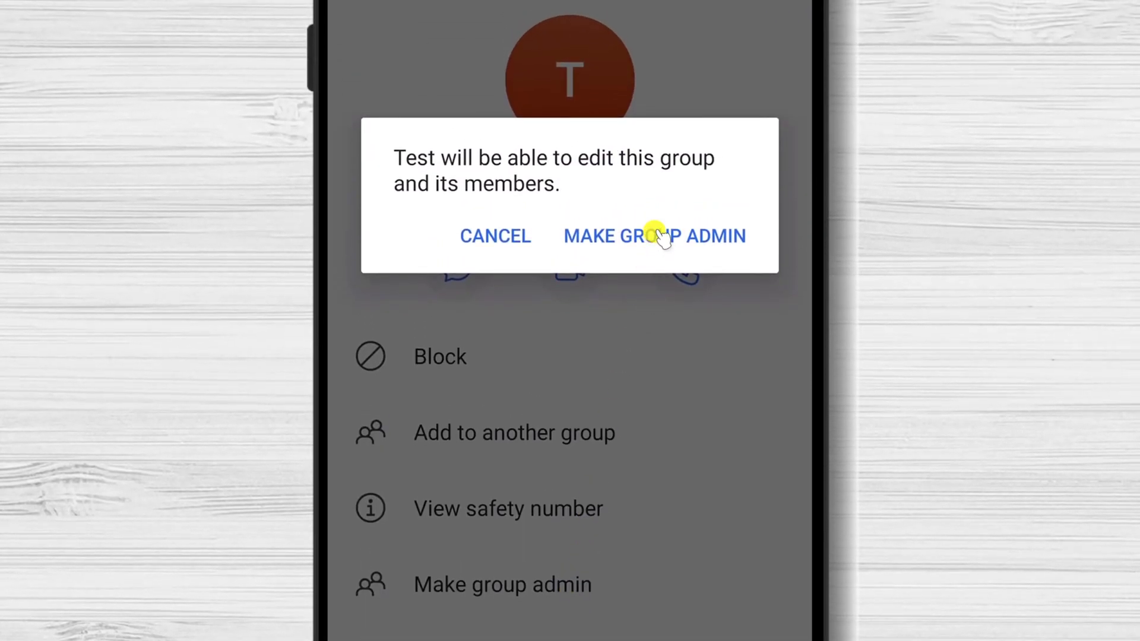
{"action": "left_click", "coordinate": [653, 236]}
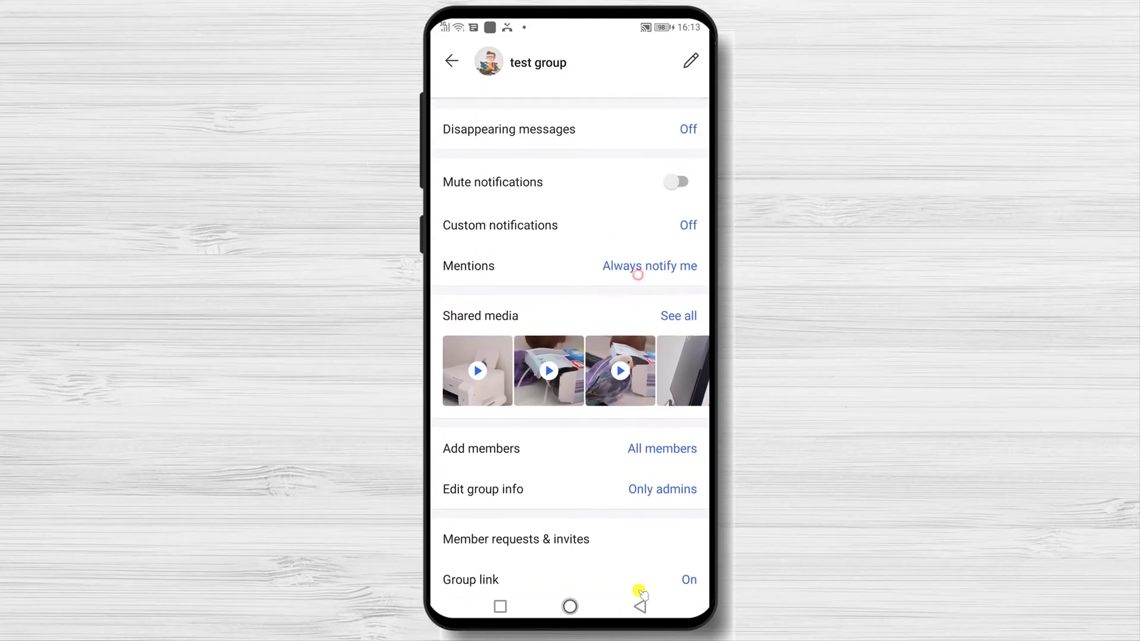
Scroll the test group settings page back toward the top
{"action": "scroll", "scroll_direction": "down", "scroll_amount": 3}
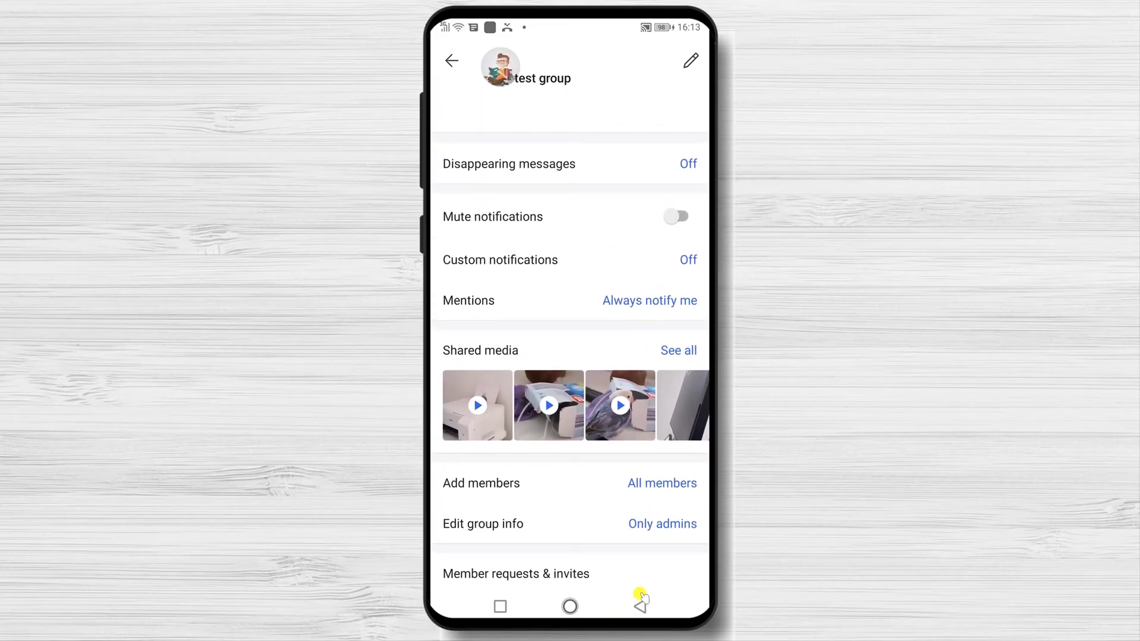